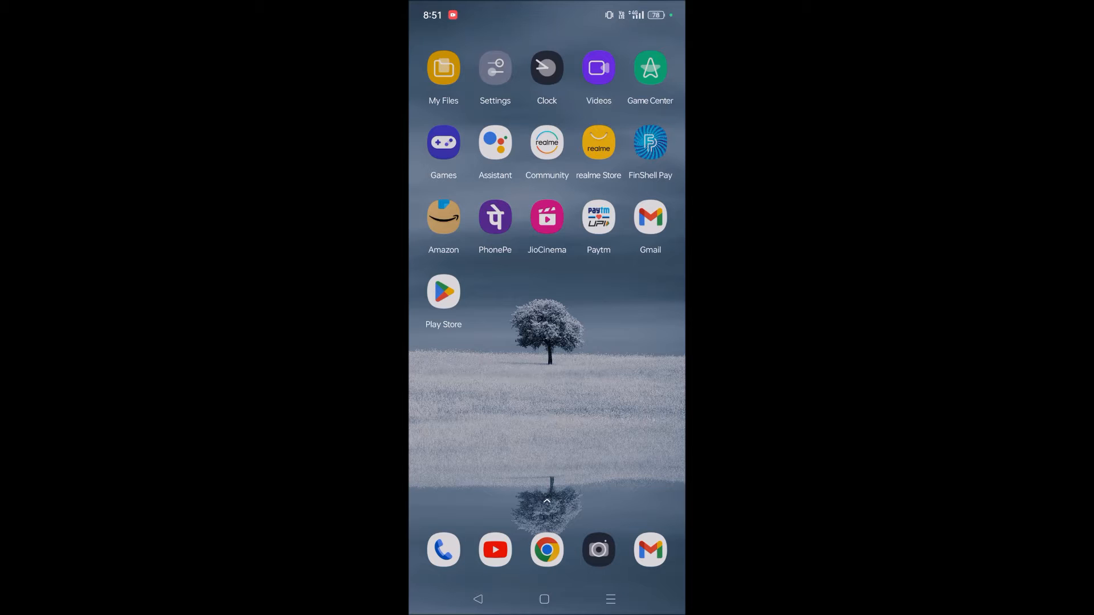
Launch Settings and navigate down the main list into Additional Settings.
{"action": "left_click", "coordinate": [543, 599]}
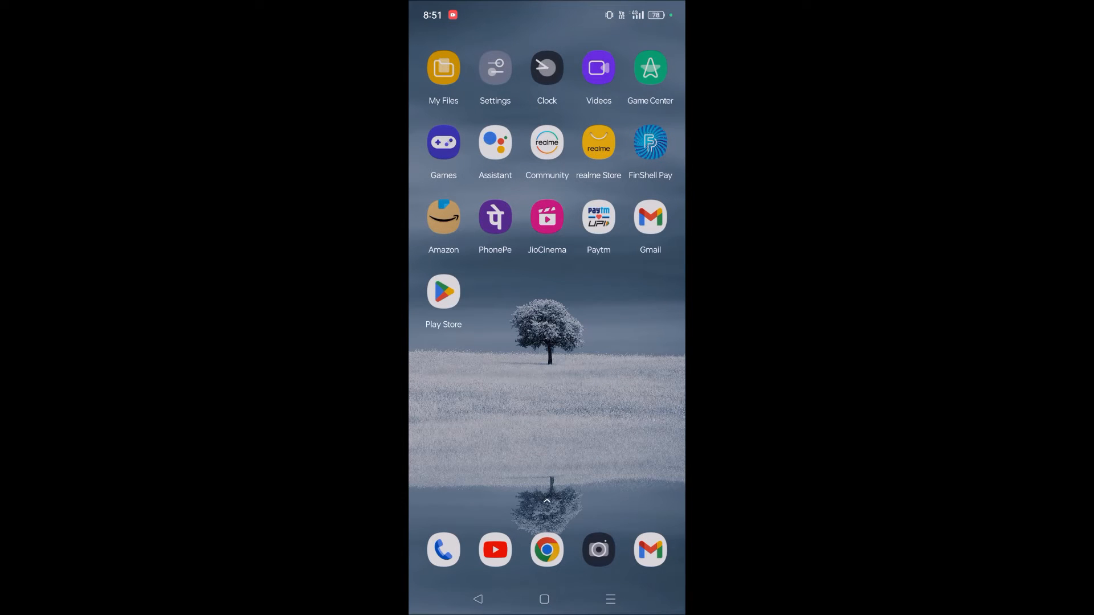
{"action": "left_click", "coordinate": [543, 598]}
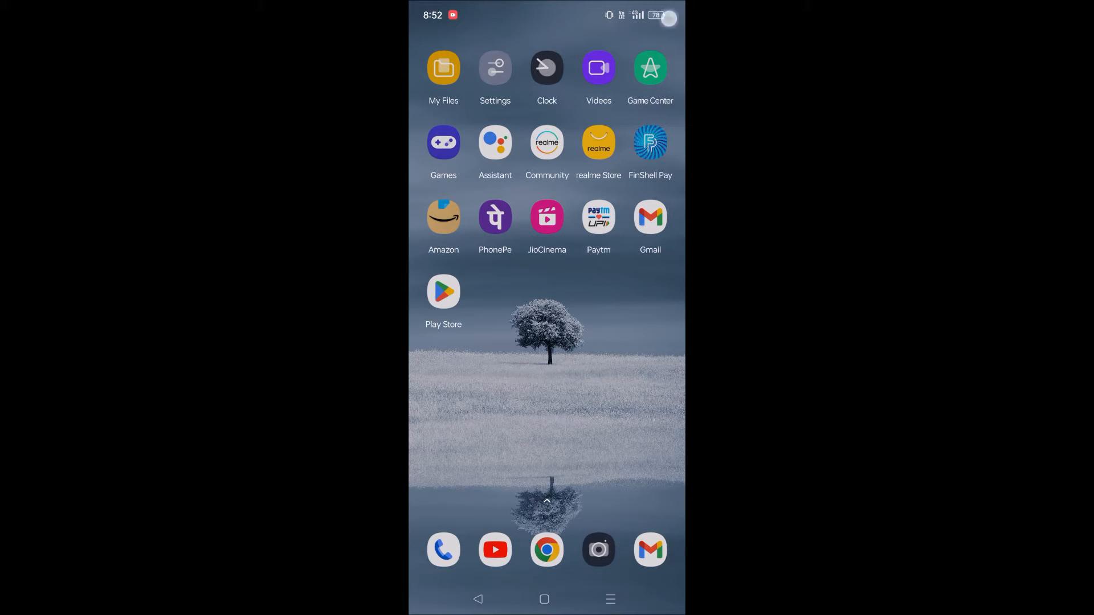
{"action": "left_click", "coordinate": [495, 68]}
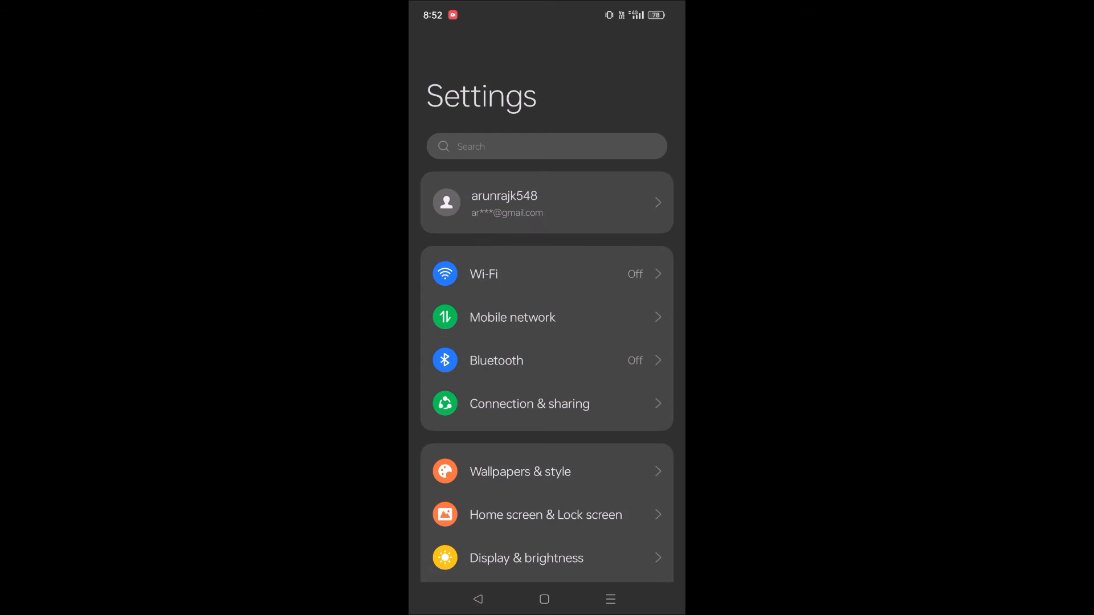
{"action": "scroll", "scroll_direction": "up", "scroll_amount": 3}
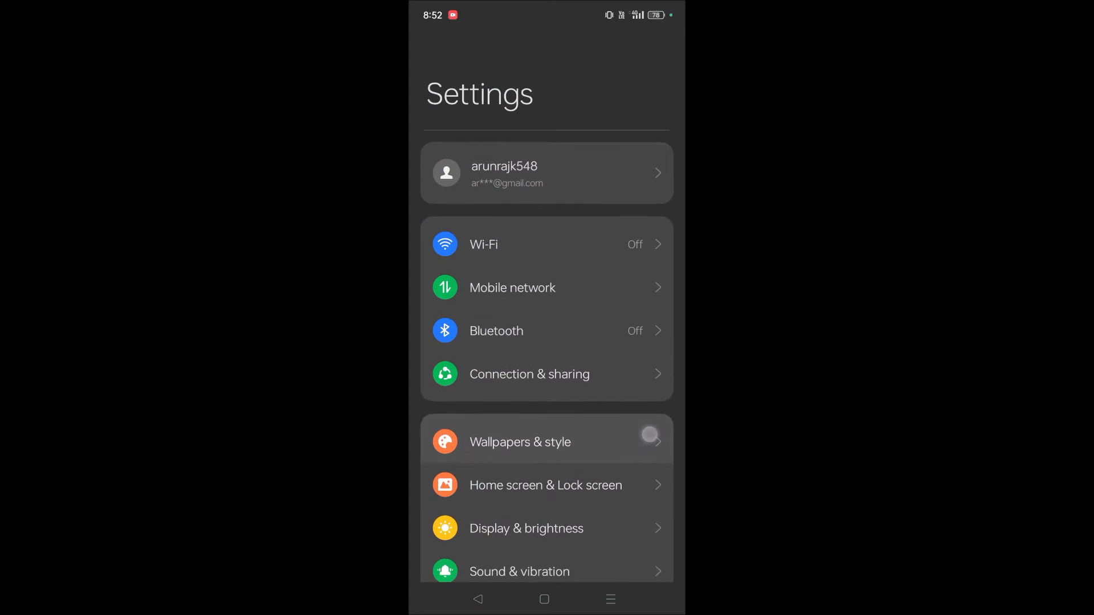
{"action": "scroll", "scroll_direction": "down", "scroll_amount": 3}
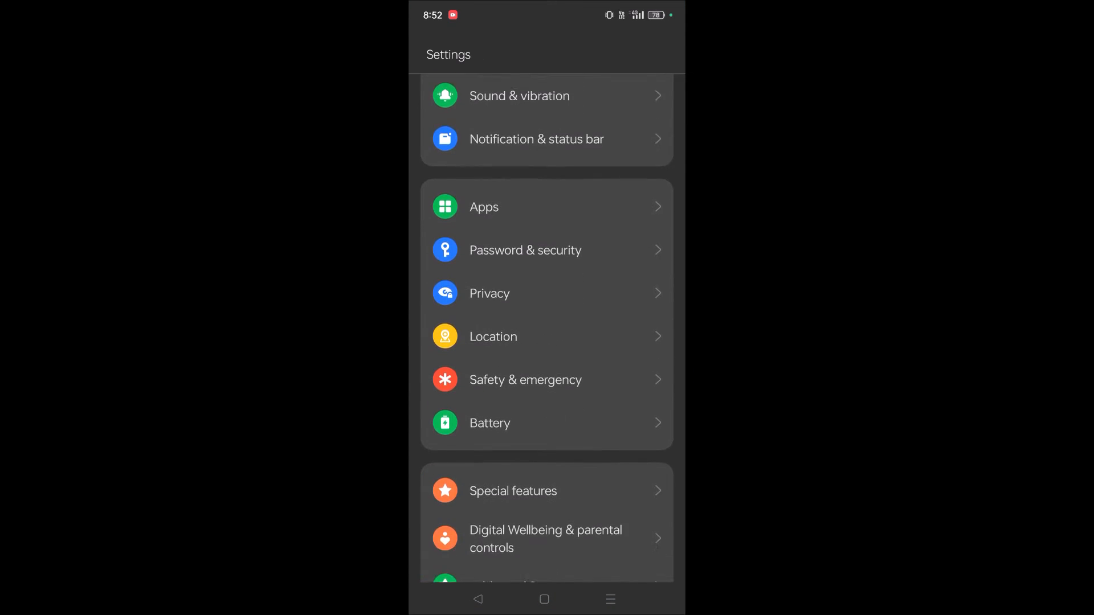
{"action": "scroll", "scroll_direction": "down", "scroll_amount": 3}
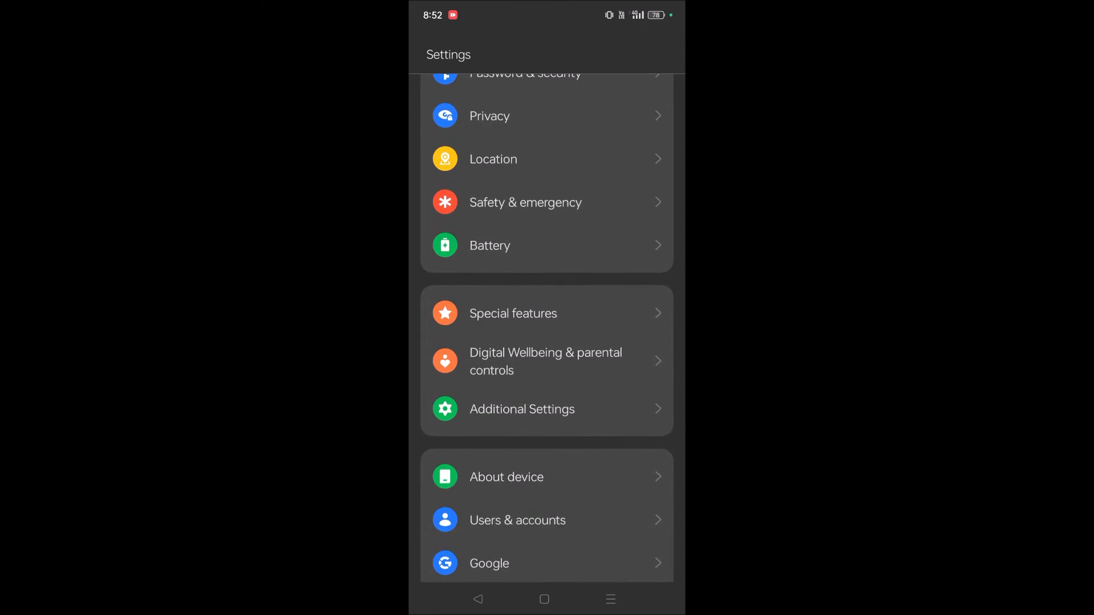
{"action": "left_click", "coordinate": [522, 409]}
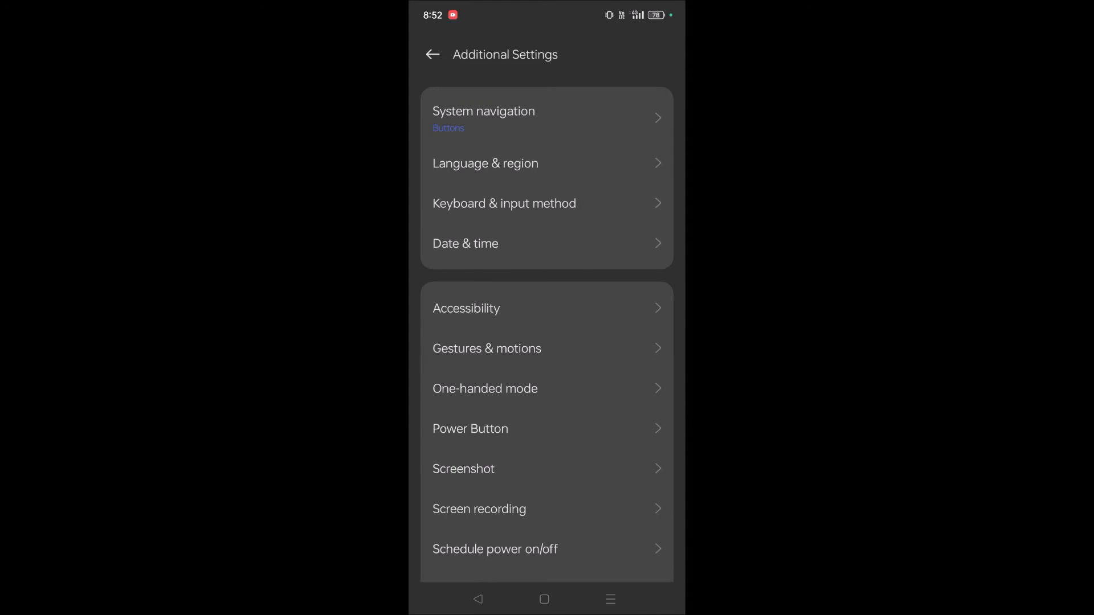
In System navigation, switch on 'Wake Google Assistant with Home button', then return Home.
{"action": "left_click", "coordinate": [484, 117]}
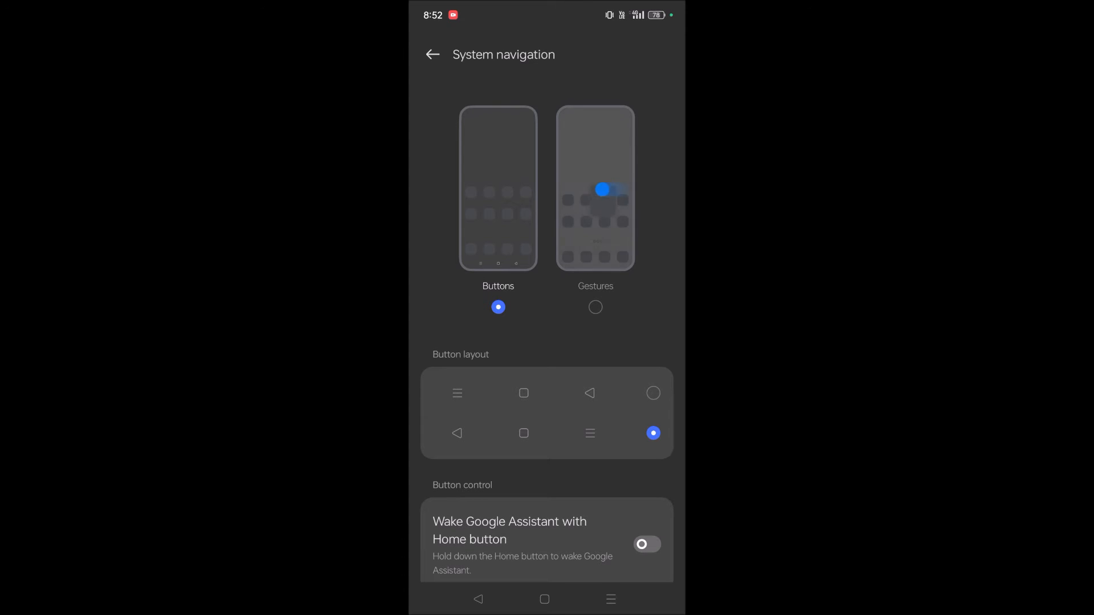
{"action": "scroll", "scroll_direction": "down", "scroll_amount": 3}
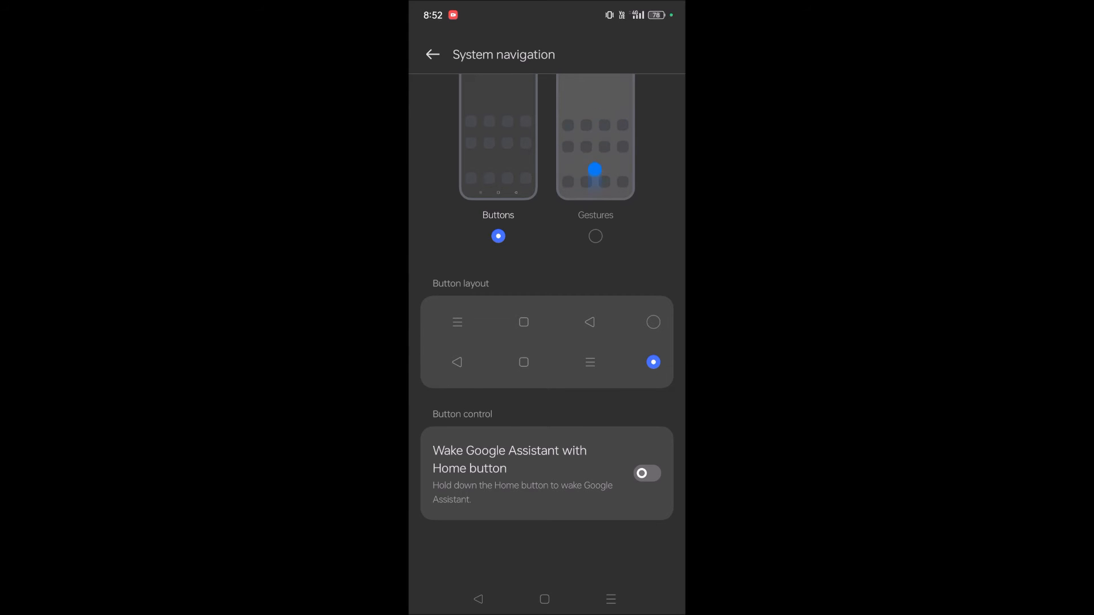
{"action": "left_click", "coordinate": [645, 472]}
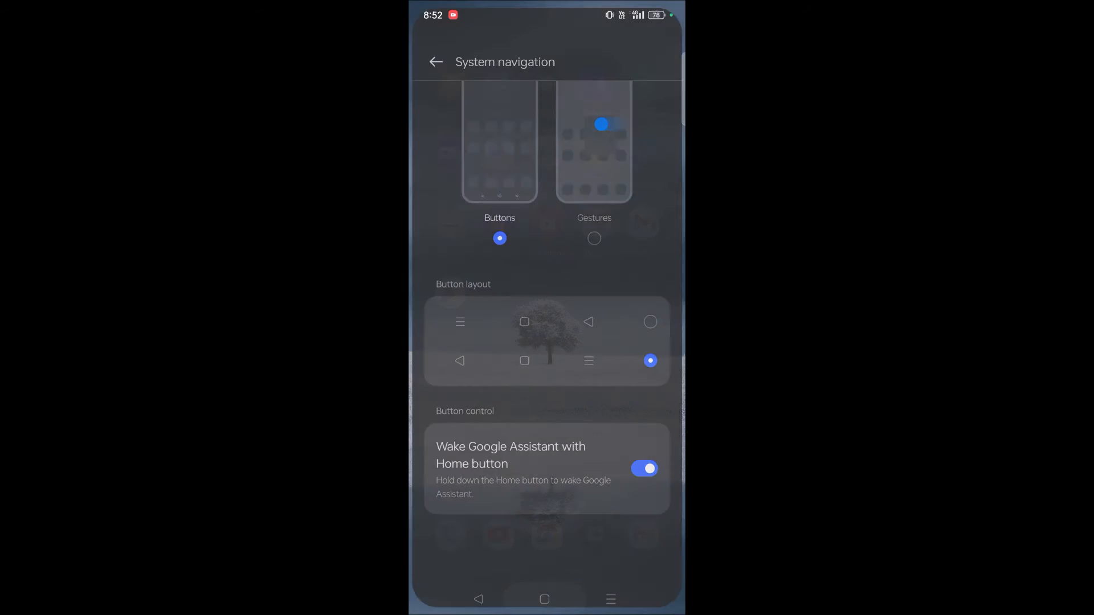
{"action": "left_click", "coordinate": [544, 599]}
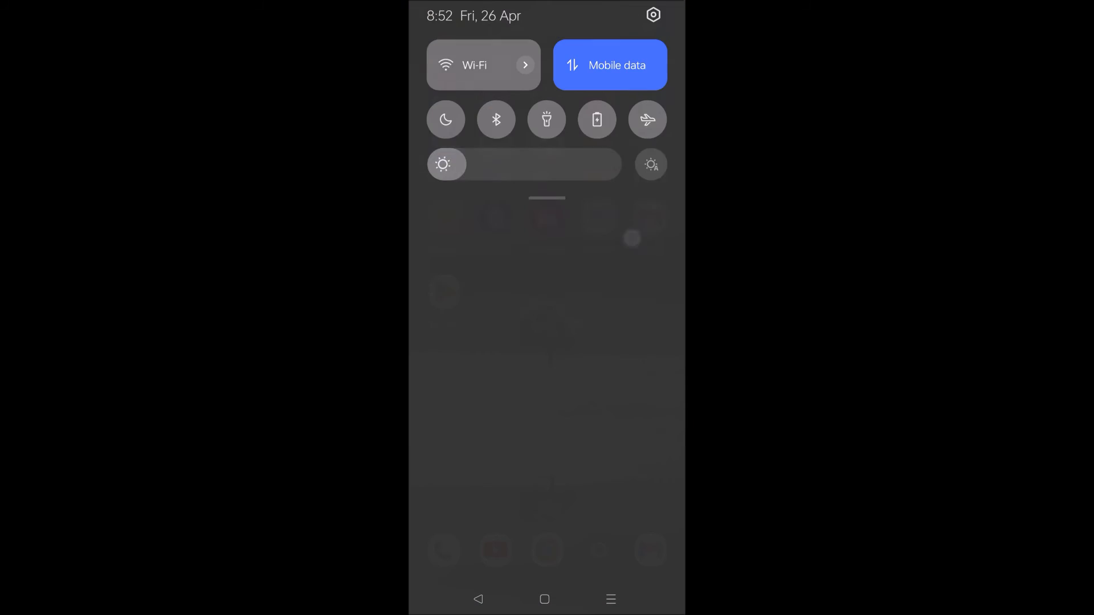
Reopen System navigation via settings search and confirm the Home-button Assistant toggle stays on.
{"action": "left_click", "coordinate": [651, 14]}
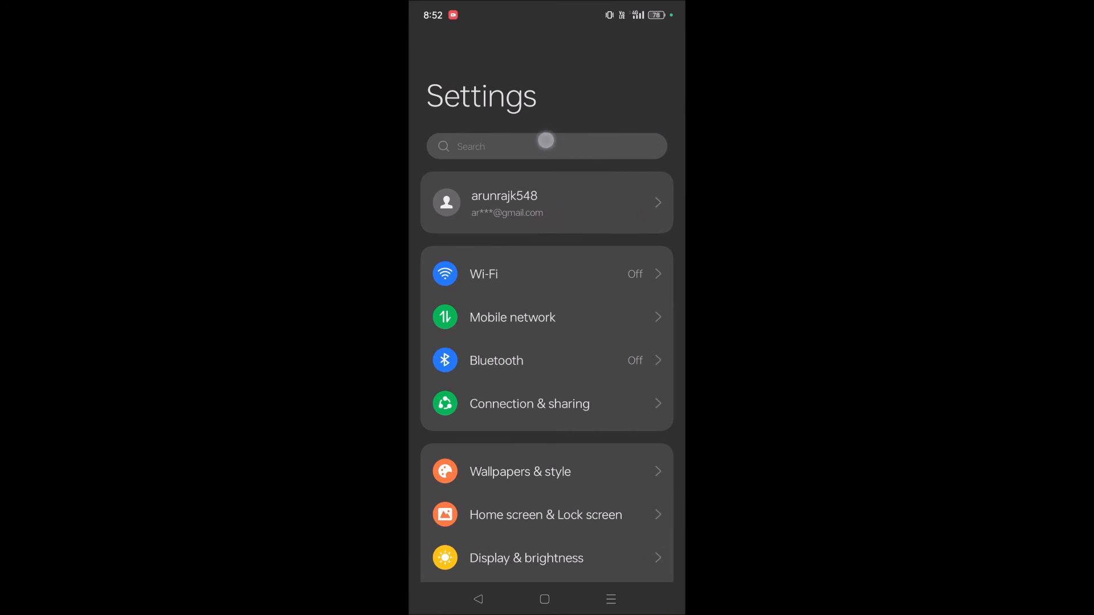
{"action": "left_click", "coordinate": [546, 146]}
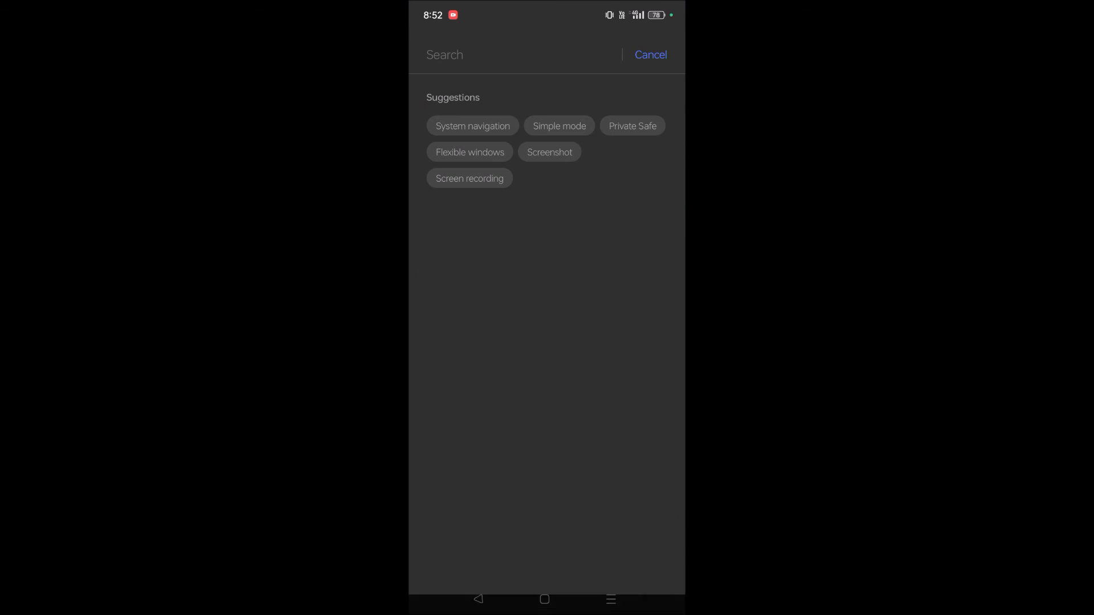
{"action": "left_click", "coordinate": [472, 126]}
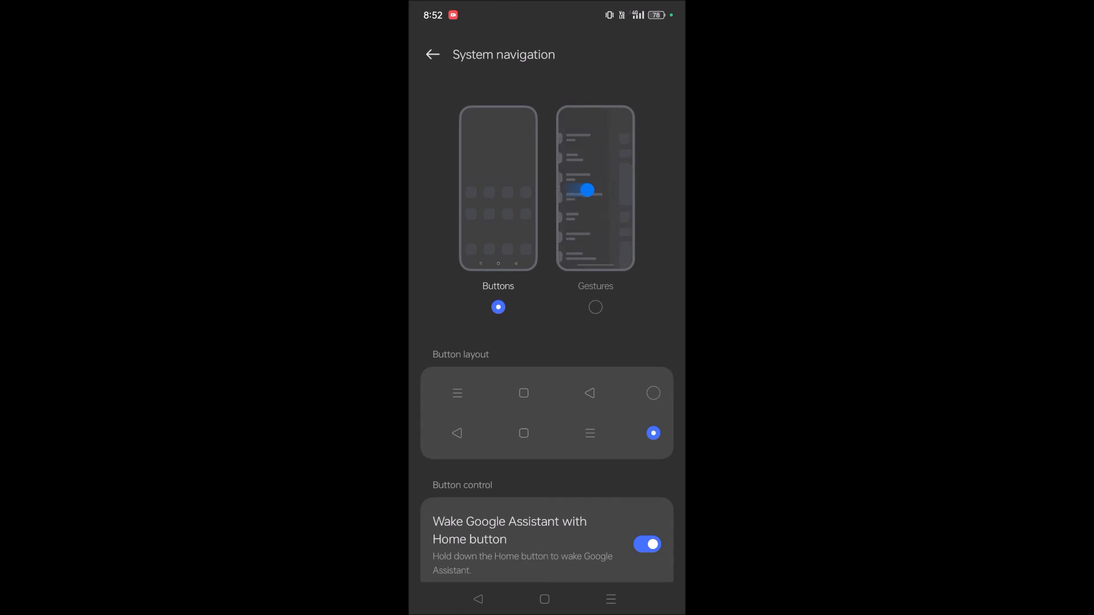
{"action": "scroll", "scroll_direction": "down", "scroll_amount": 3}
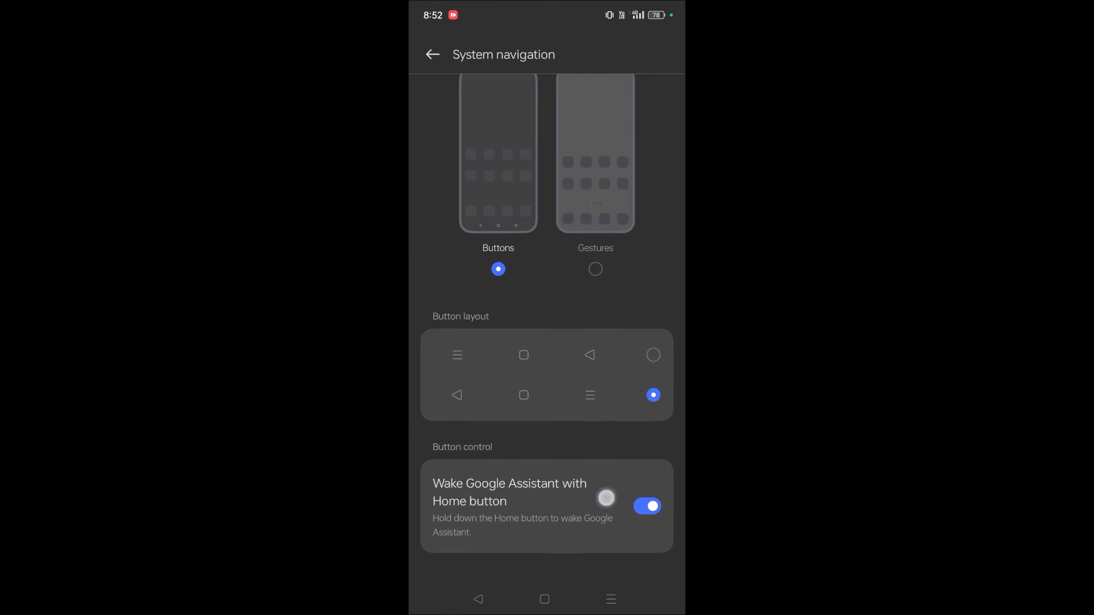